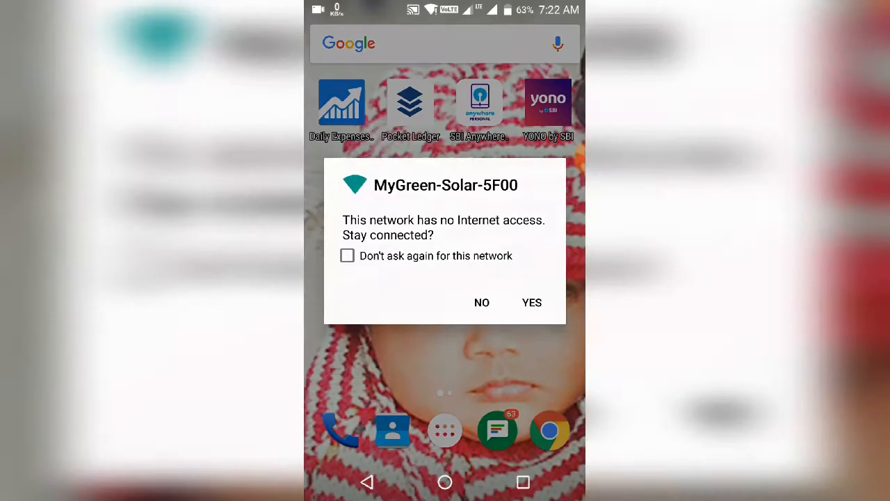
Keep the MyGreen-Solar-5F00 connection, launch MyGreen, and scroll through its Real-time readings.
click(531, 302)
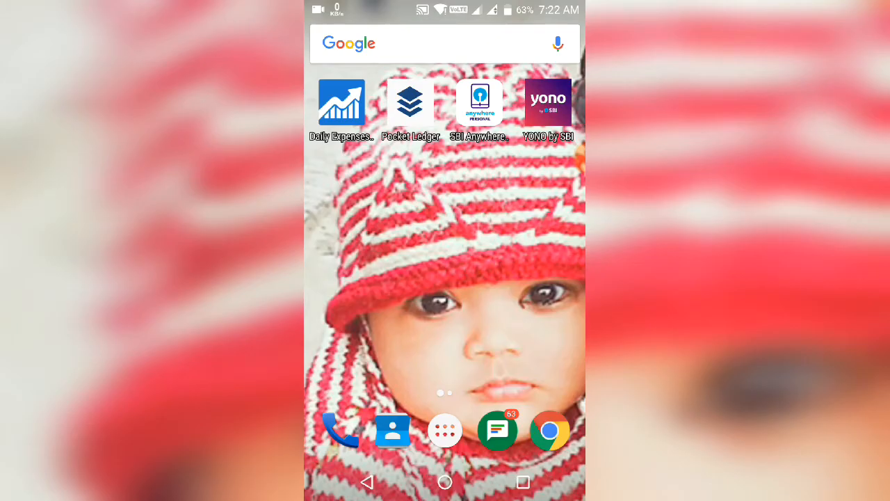
click(445, 429)
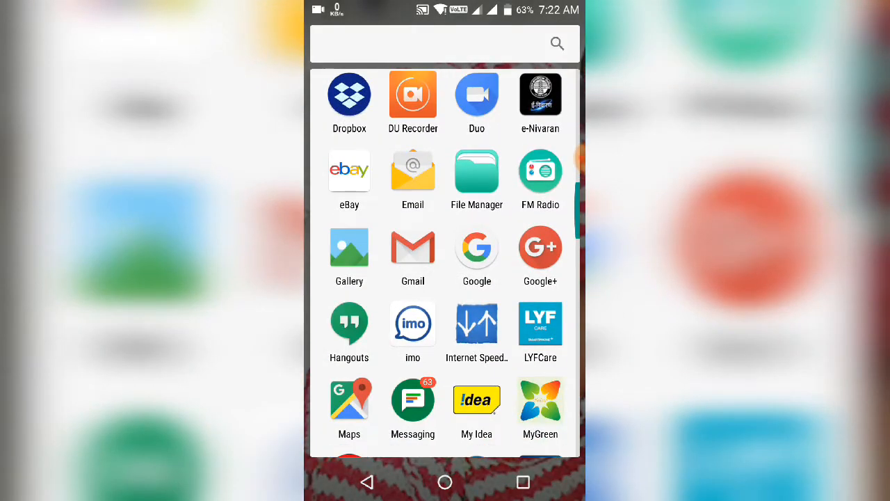
click(539, 400)
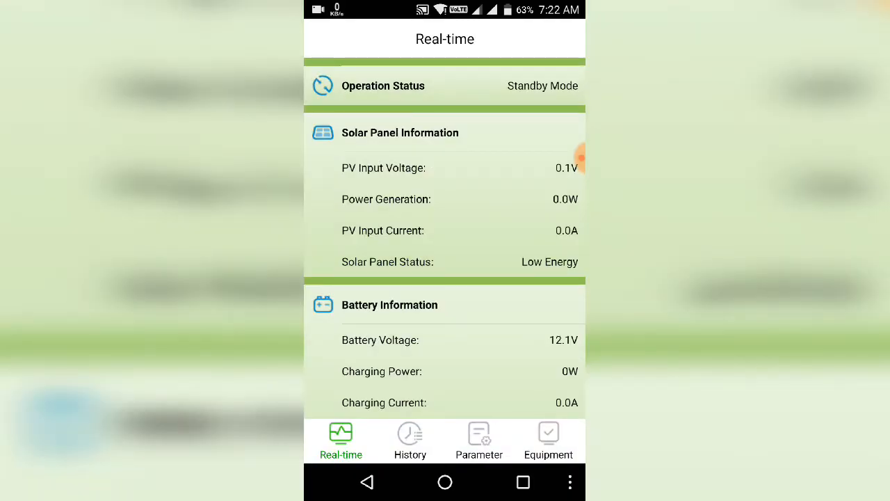
scroll(down, 3)
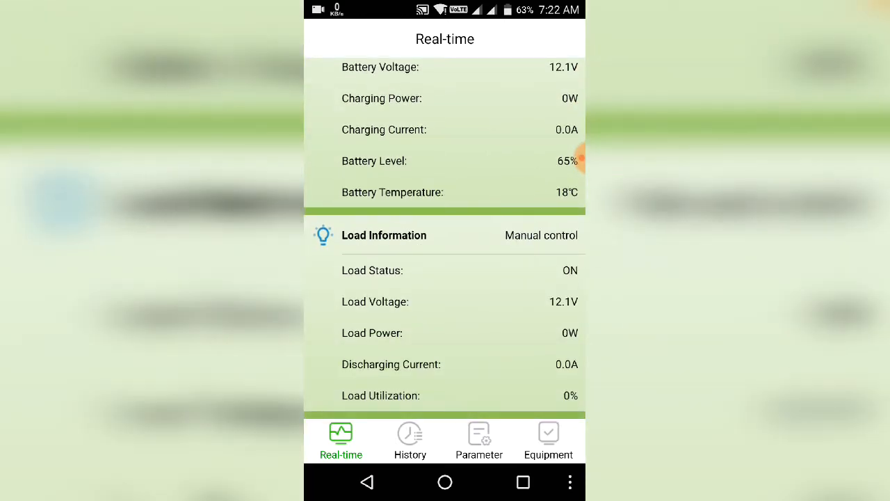
Browse the energy history and Monthly Energy Generation And Usage Statistics, then reach the Parameter page.
click(410, 440)
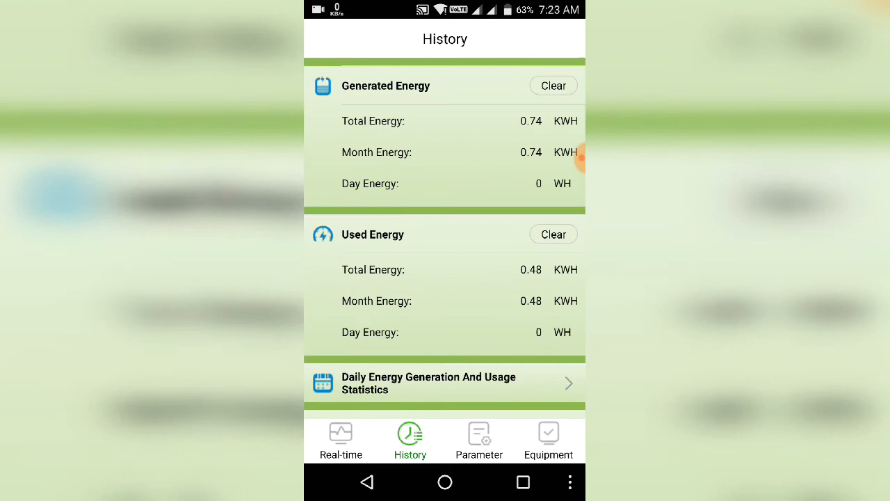
scroll(up, 3)
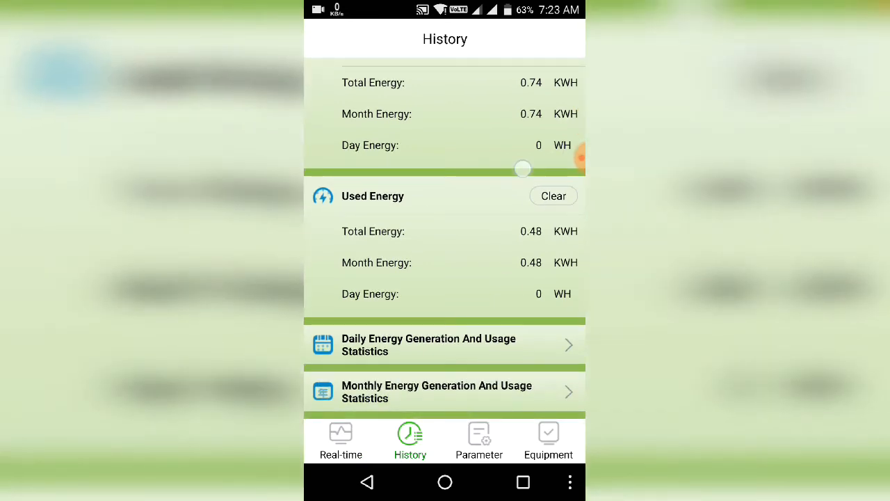
click(429, 345)
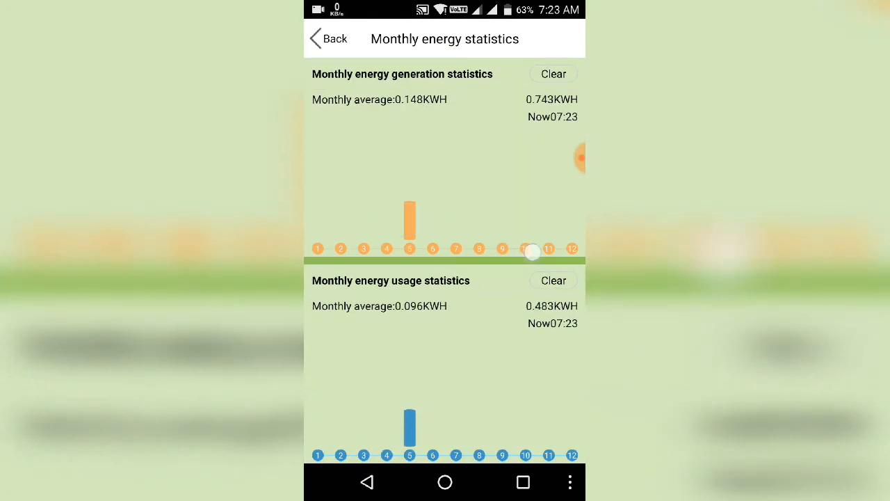
click(325, 39)
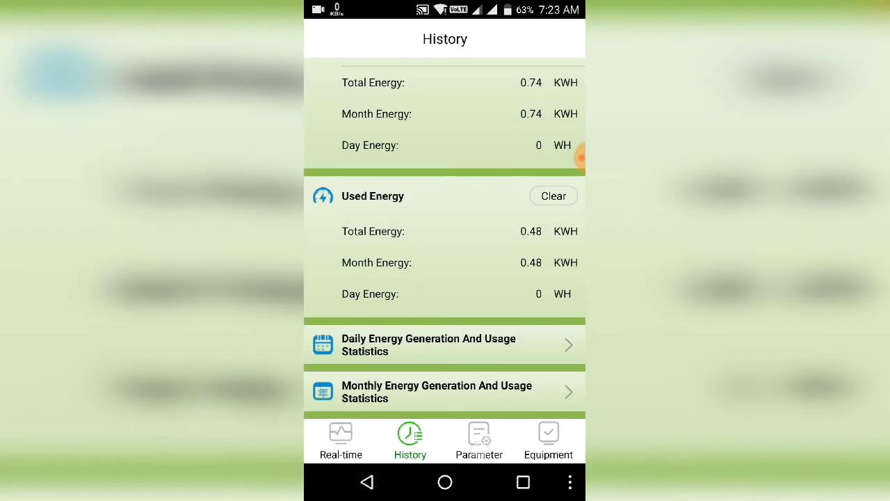
click(479, 440)
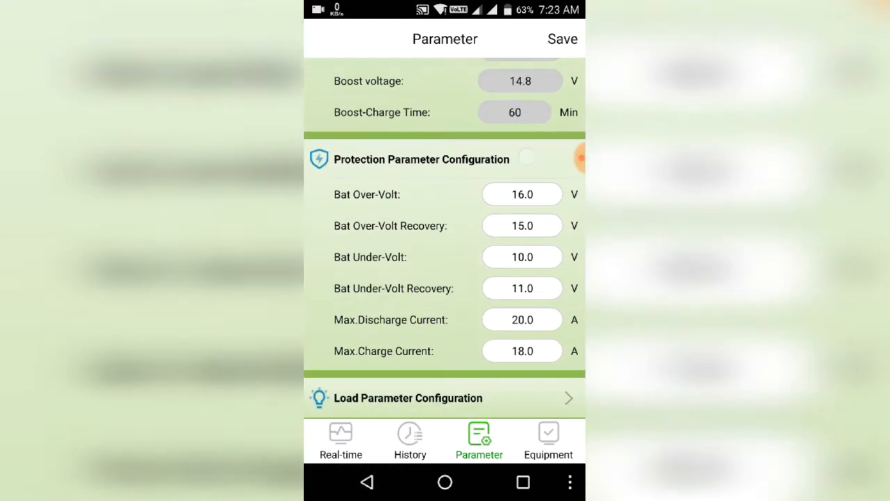
Review Load Parameter Configuration options, return to the parameter list, and view the Equipment page.
click(445, 398)
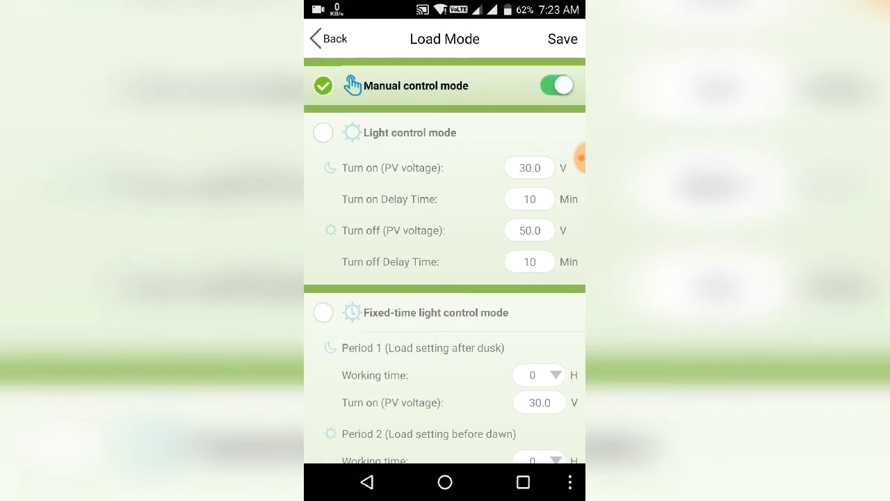
click(479, 440)
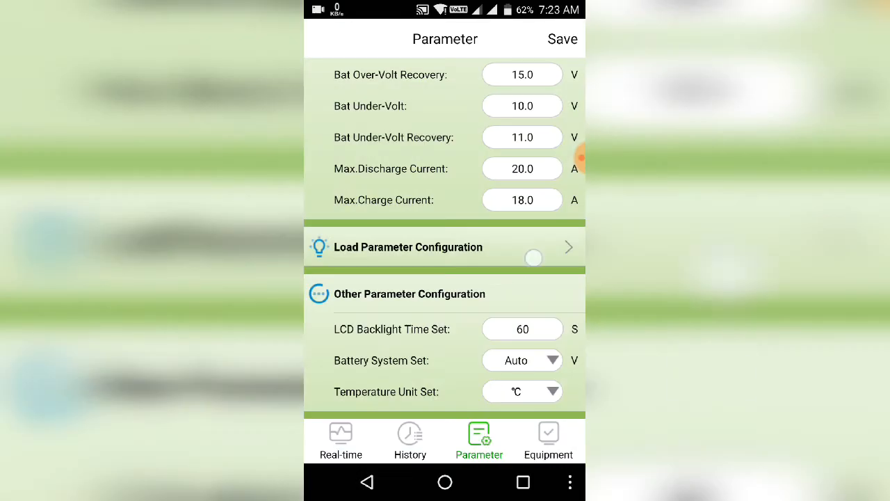
click(549, 439)
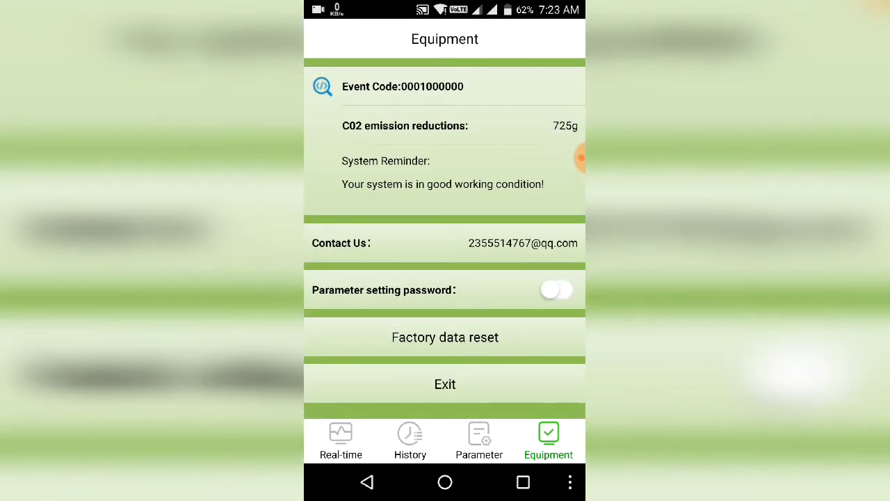
click(556, 289)
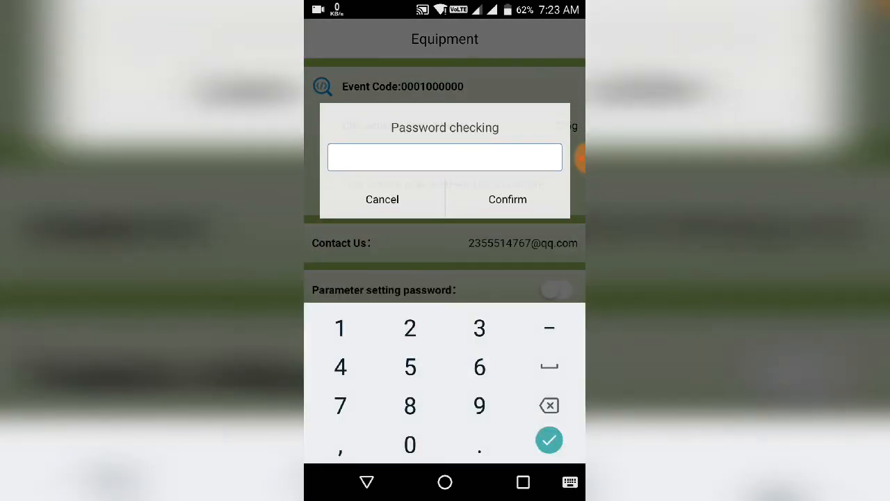
text(888888)
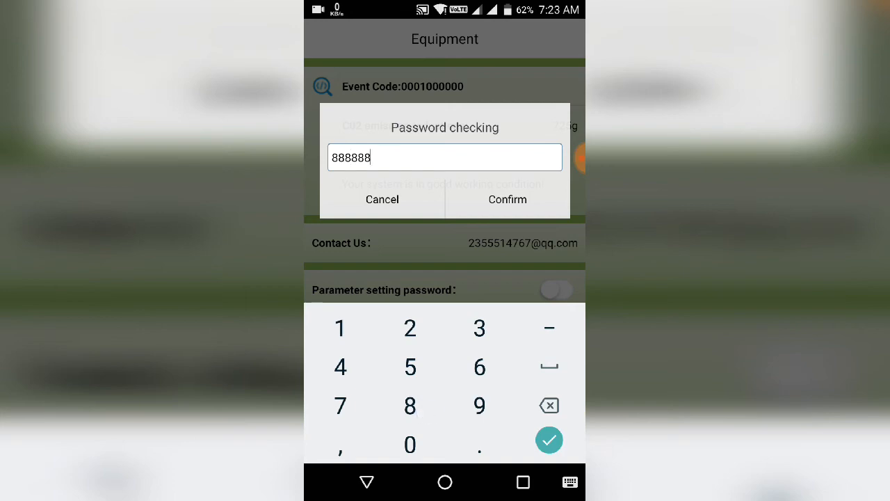
click(508, 200)
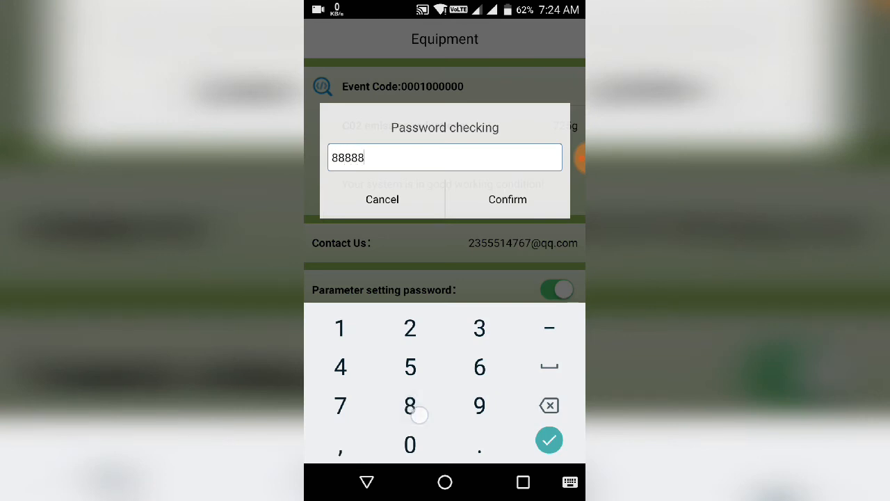
click(508, 199)
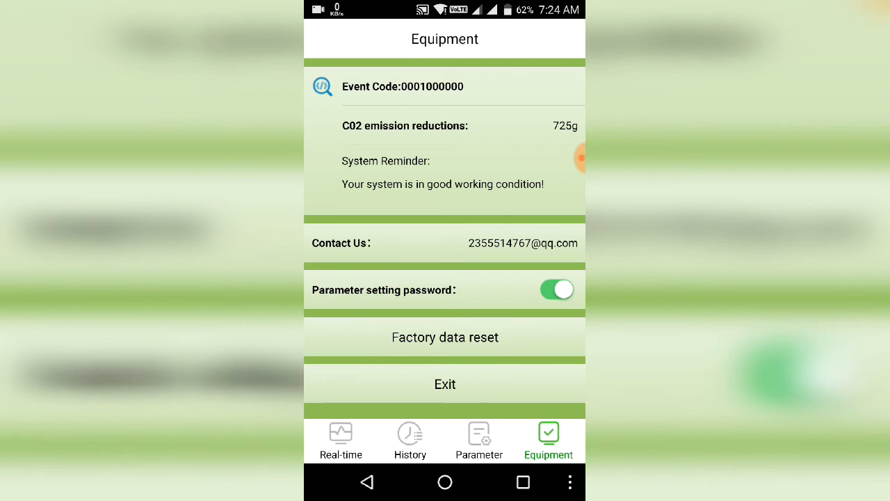
click(445, 384)
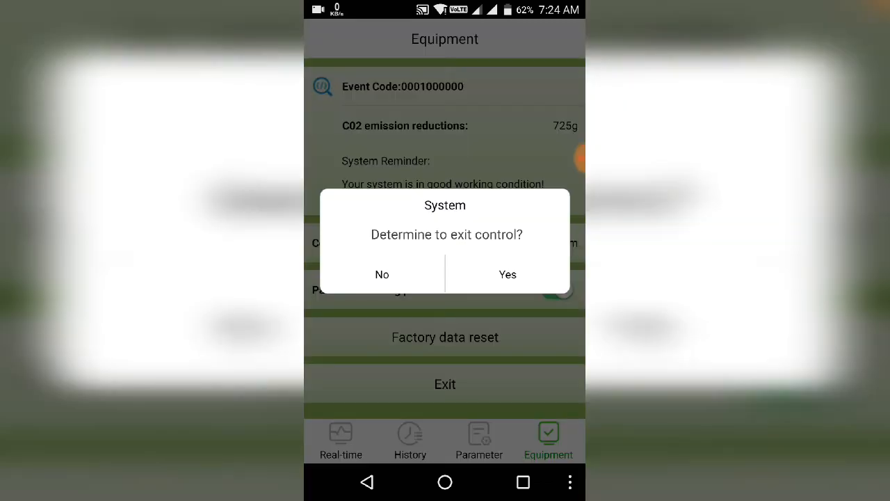
click(508, 274)
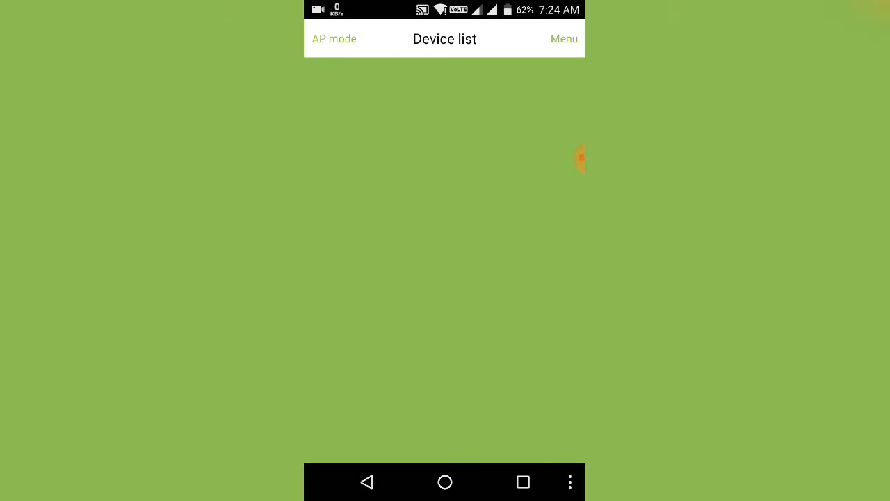